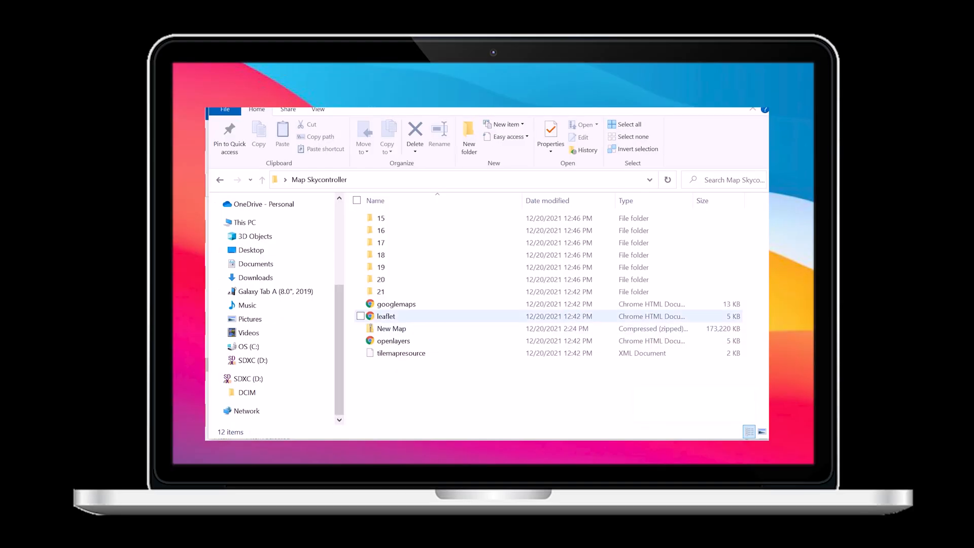
# - Copy the New Map.zip archive from the Map Skycontroller folder
pyautogui.rightClick(391, 327)
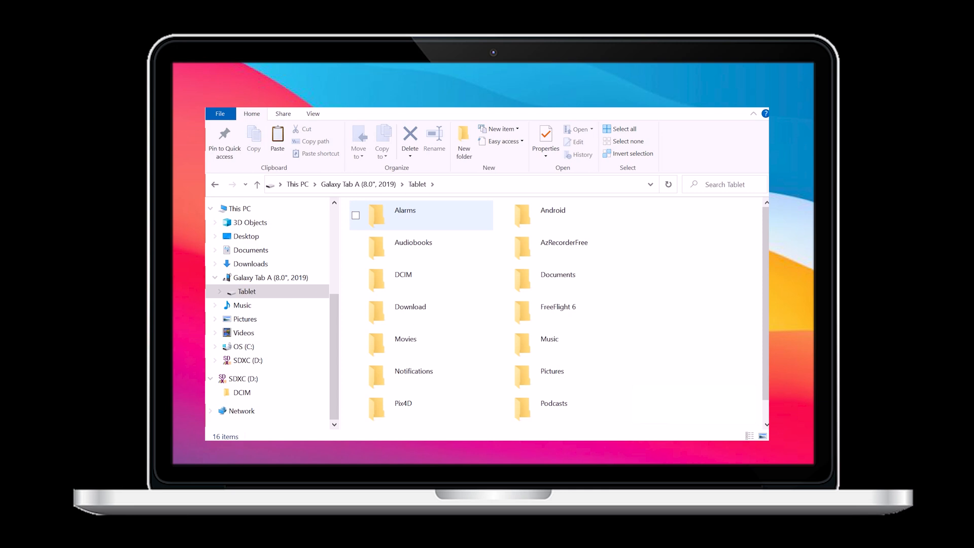
# - Navigate into FreeFlight 6 > Custom maps on the Galaxy Tab A to paste New Map.zip there
pyautogui.doubleClick(558, 306)
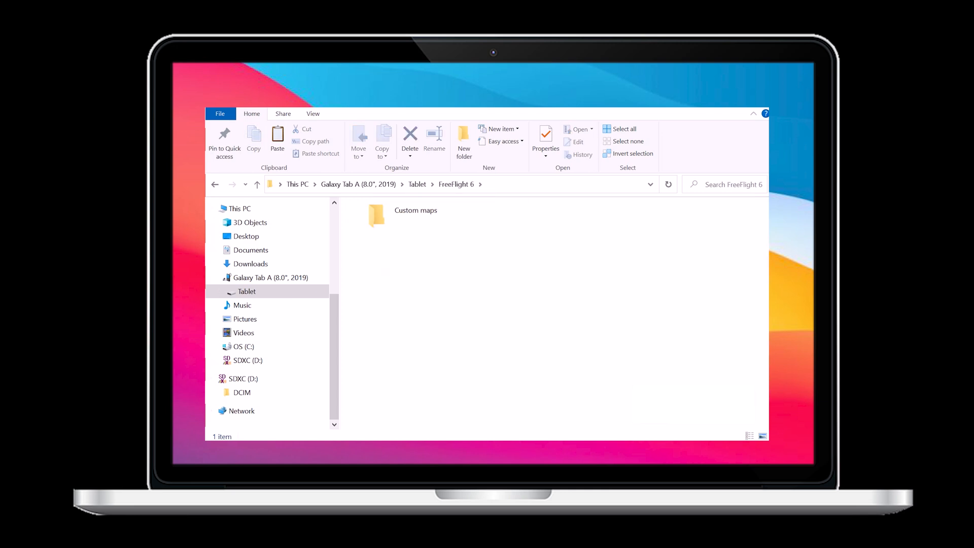
pyautogui.doubleClick(377, 215)
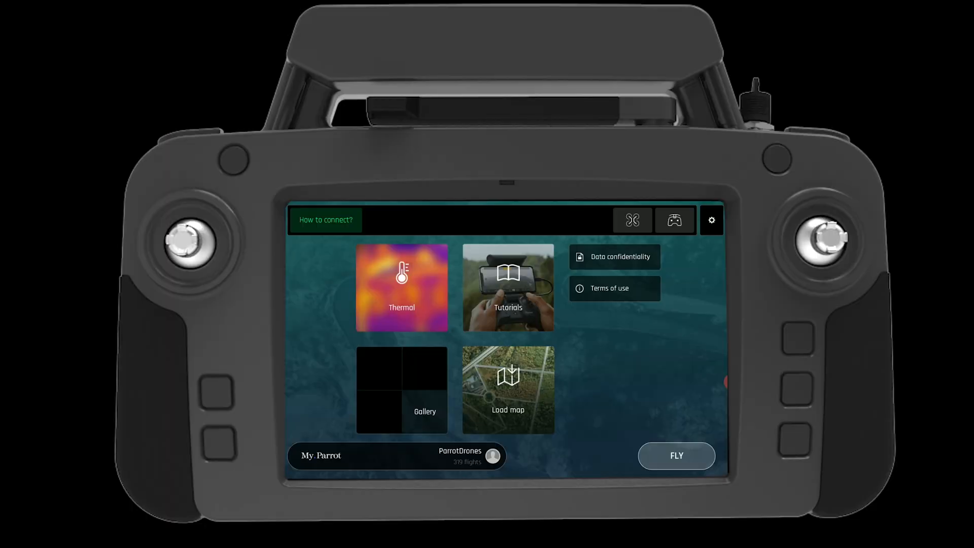
# - Load the imported New Map.zip from FreeFlight 6's Custom maps list
pyautogui.click(507, 389)
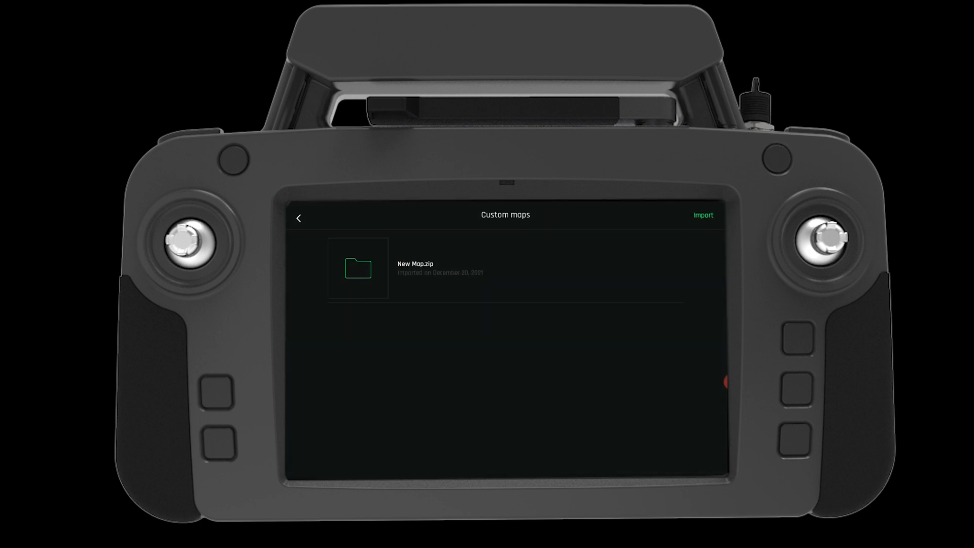
pyautogui.click(504, 268)
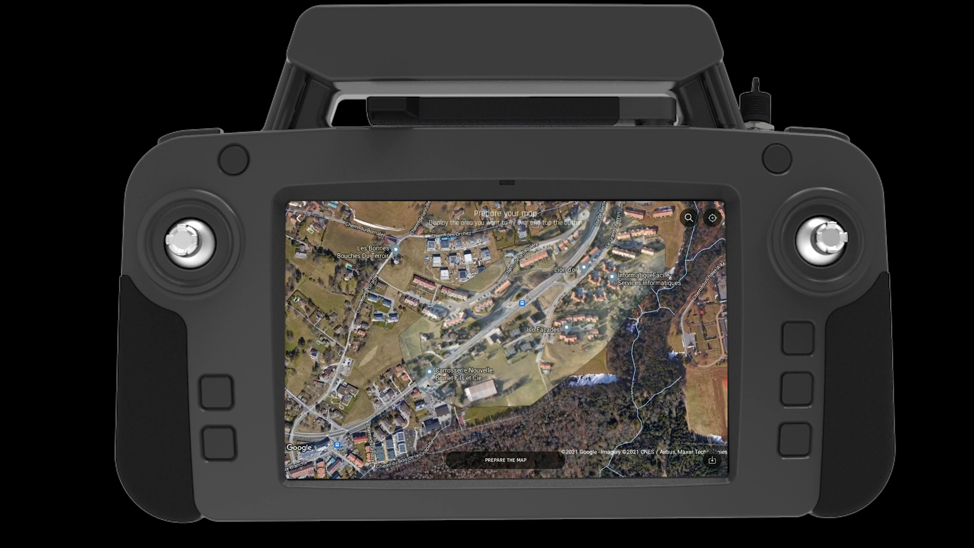
# - Start preparing the loaded satellite map, progress beginning at 1 of 17
pyautogui.click(505, 460)
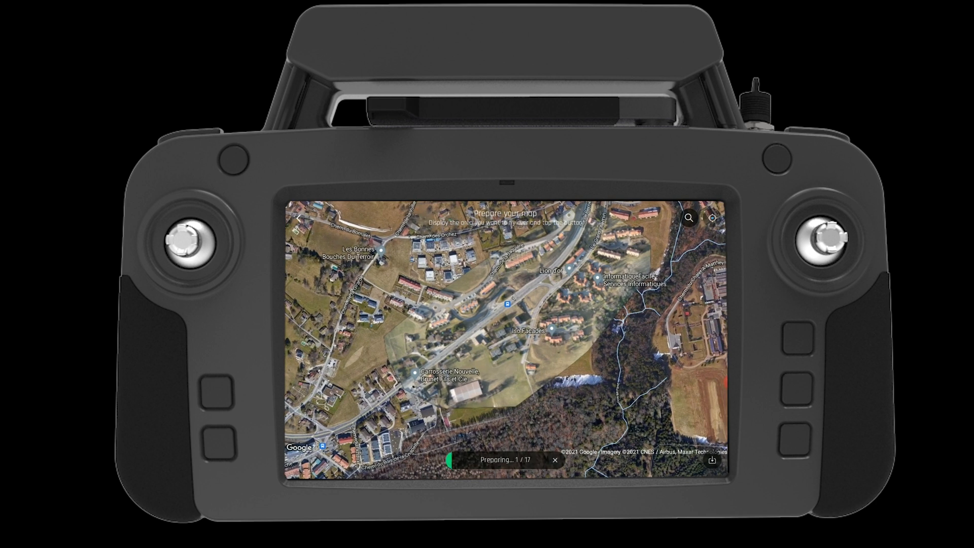